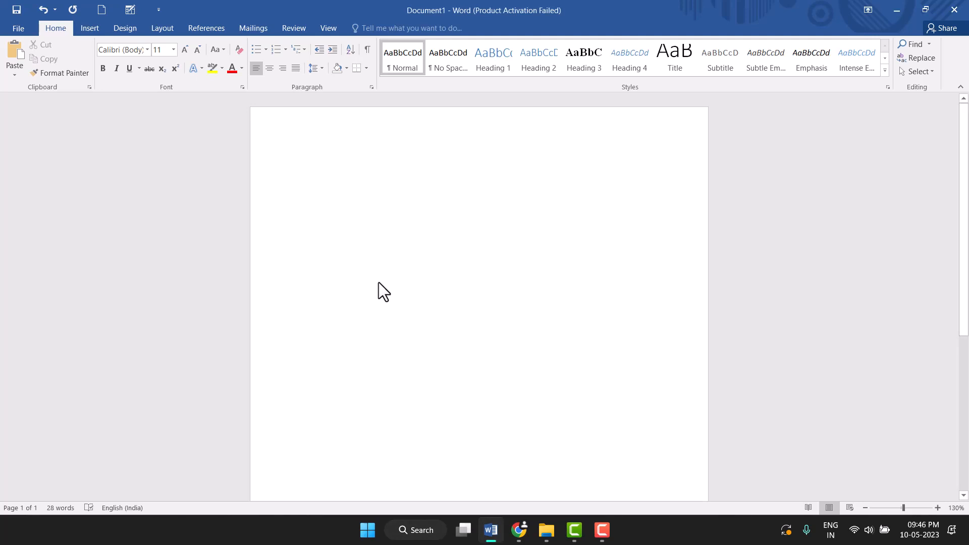
- Open Page Setup's paper settings from Layout > Size > More Paper Sizes
{"action": "left_click", "coordinate": [328, 193]}
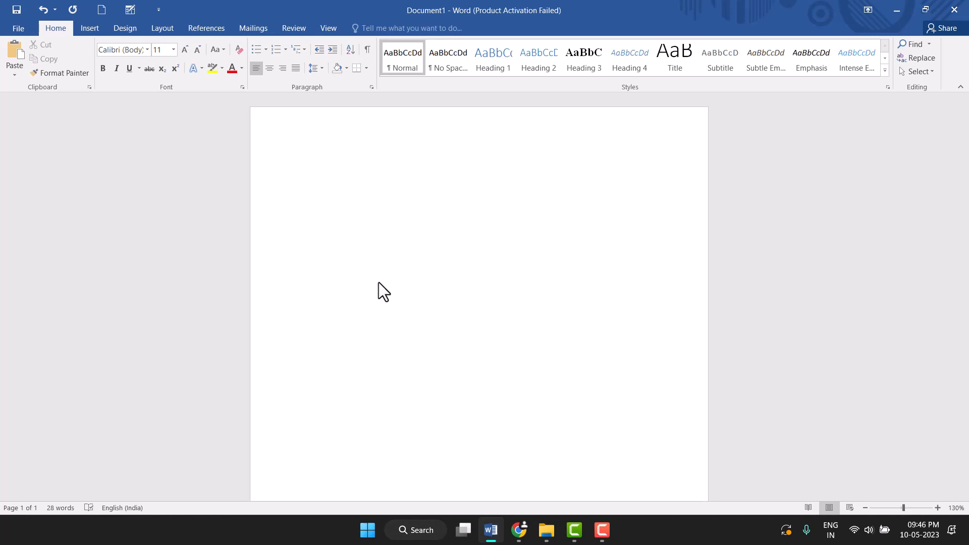
{"action": "left_click", "coordinate": [329, 193]}
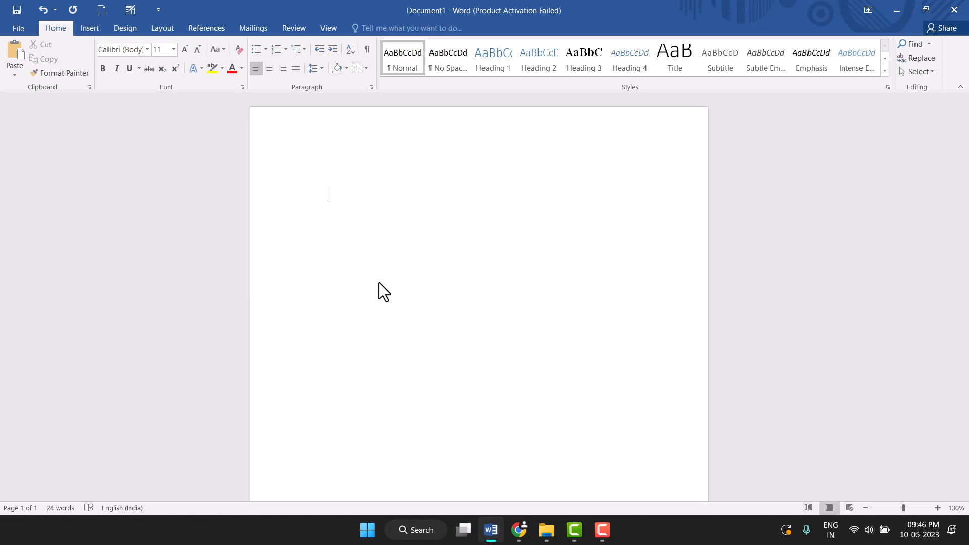
{"action": "mouse_move", "coordinate": [171, 49]}
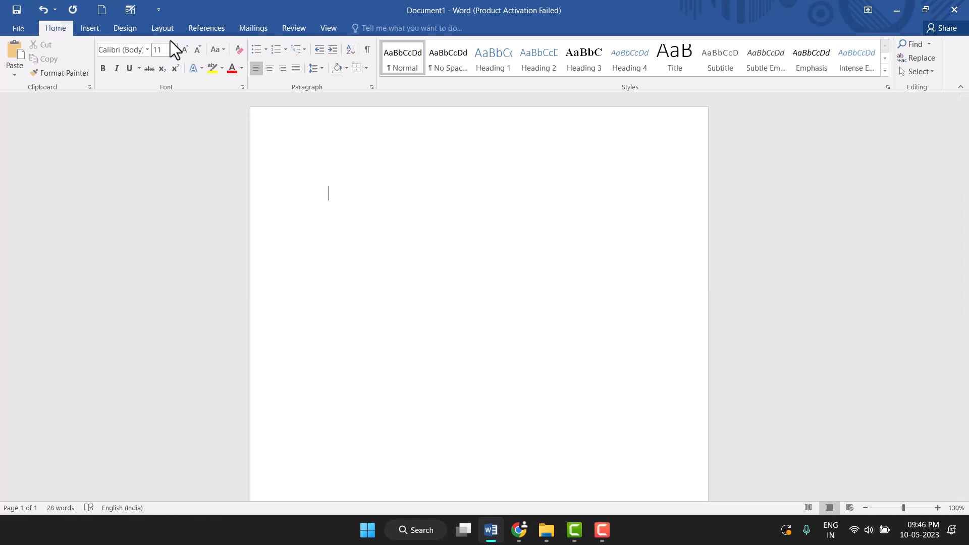
{"action": "left_click", "coordinate": [162, 27]}
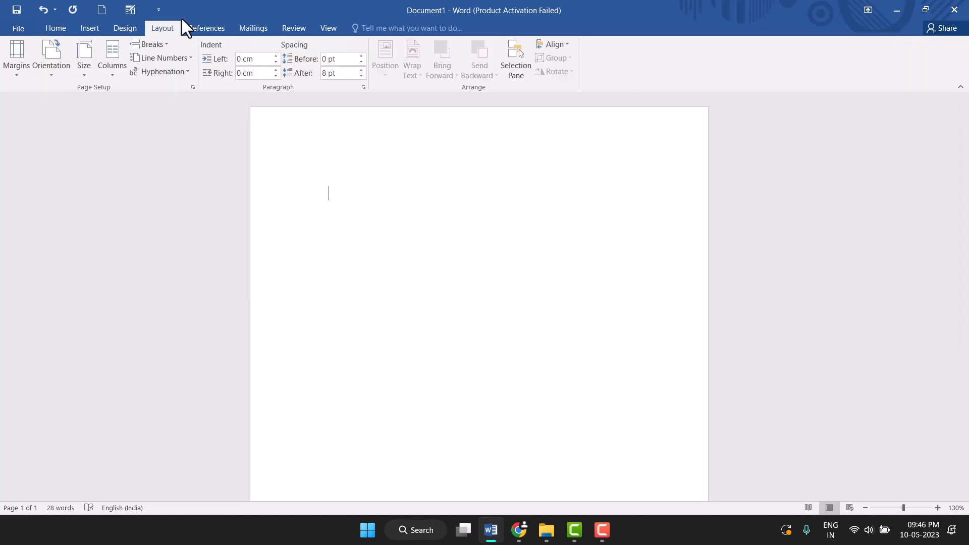
{"action": "mouse_move", "coordinate": [157, 163]}
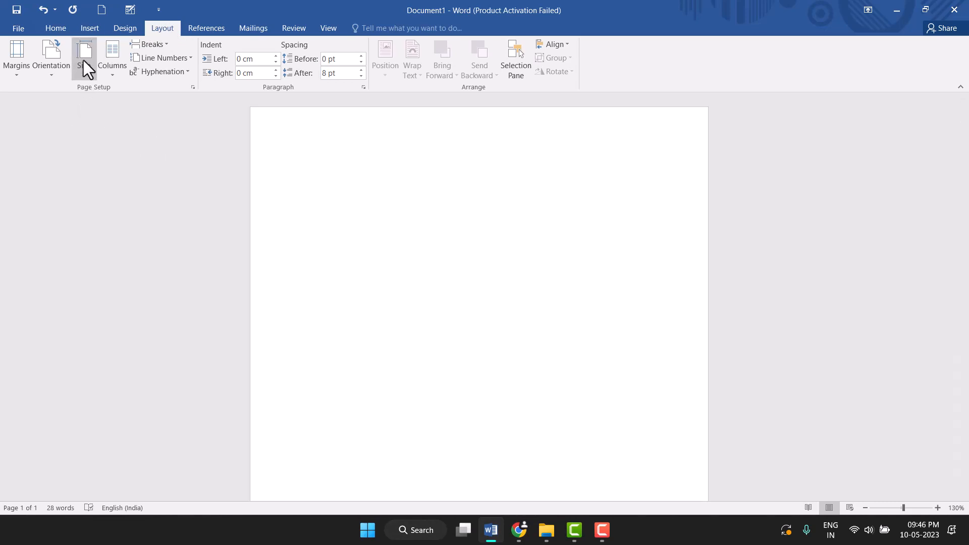
{"action": "left_click", "coordinate": [84, 56]}
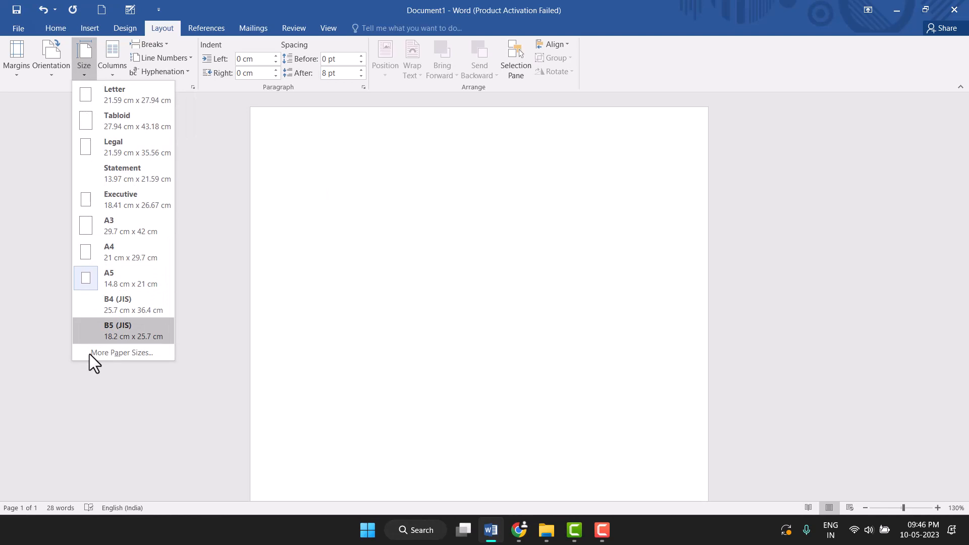
{"action": "mouse_move", "coordinate": [168, 360]}
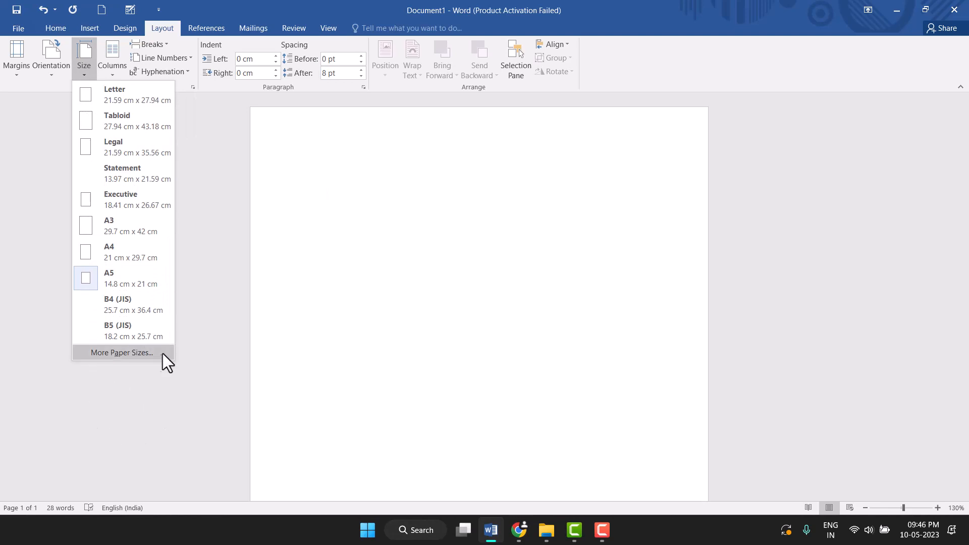
{"action": "mouse_move", "coordinate": [152, 366]}
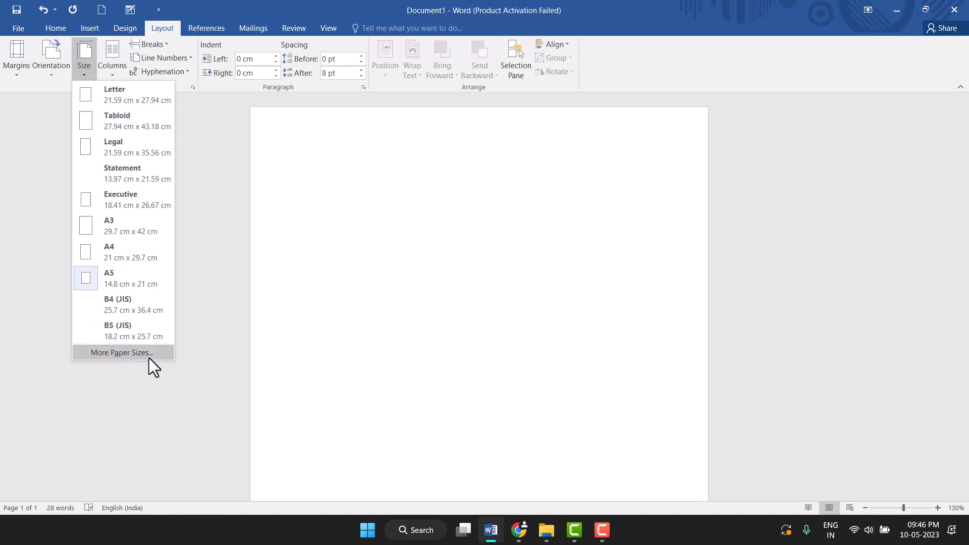
{"action": "left_click", "coordinate": [122, 352]}
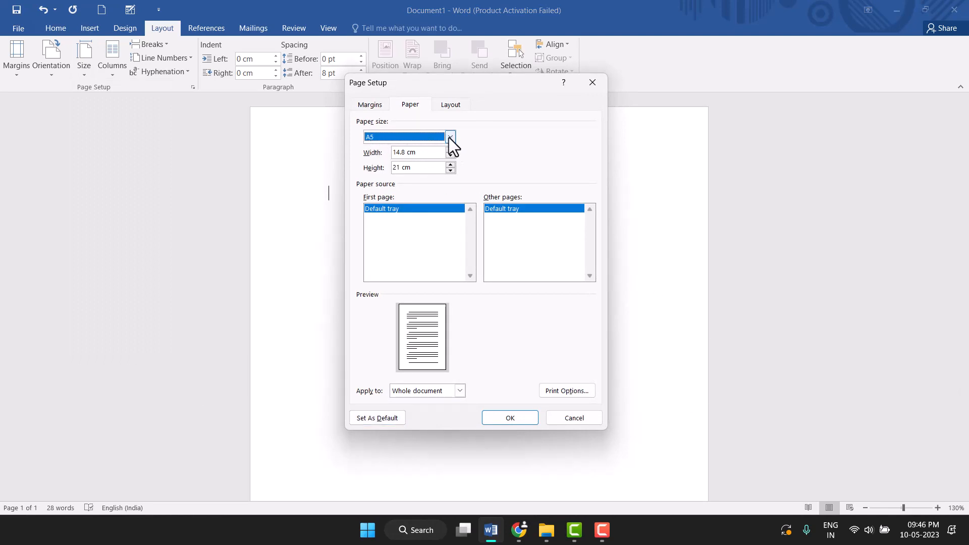
- Choose A3 (29.7 × 41.99 cm) as the paper size and request Set As Default
{"action": "left_click", "coordinate": [451, 137]}
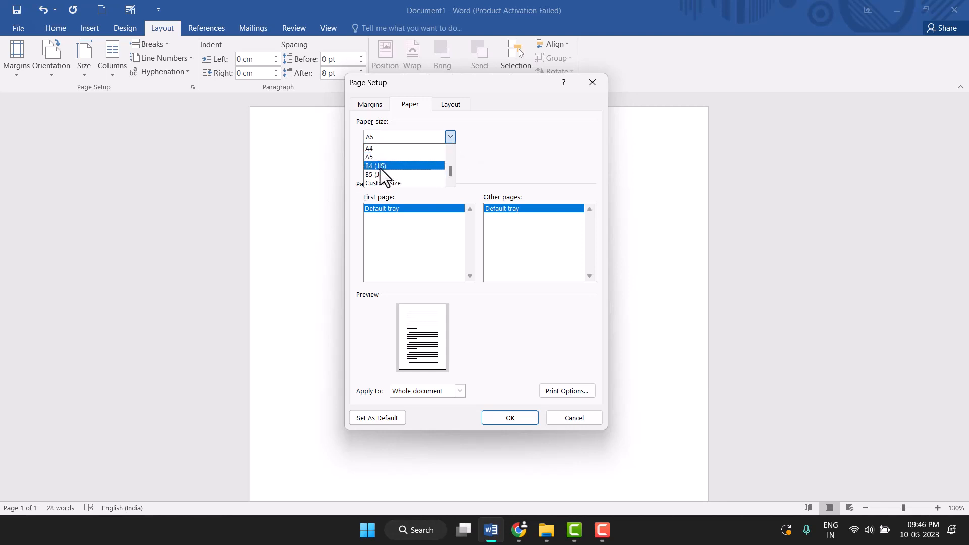
{"action": "scroll", "scroll_direction": "up", "scroll_amount": 3}
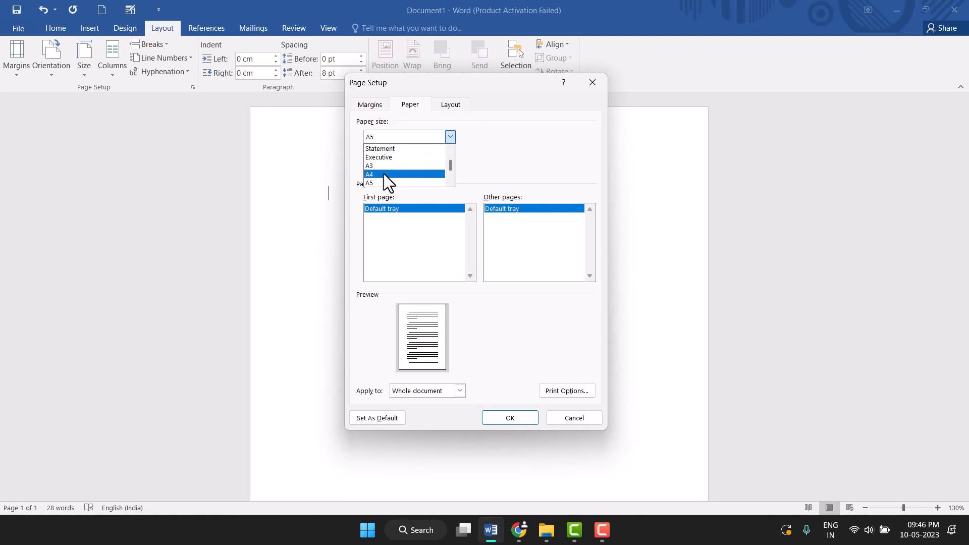
{"action": "left_click", "coordinate": [370, 166]}
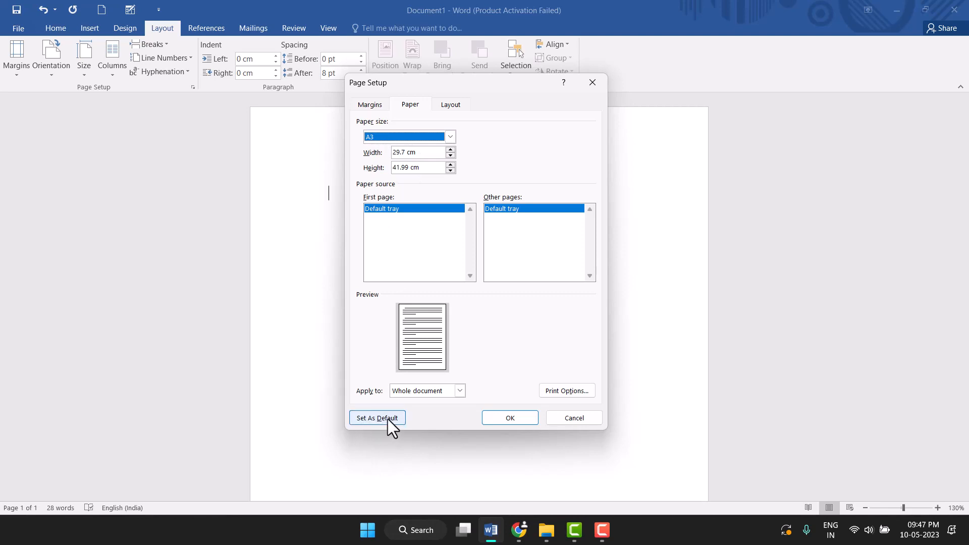
{"action": "left_click", "coordinate": [376, 417]}
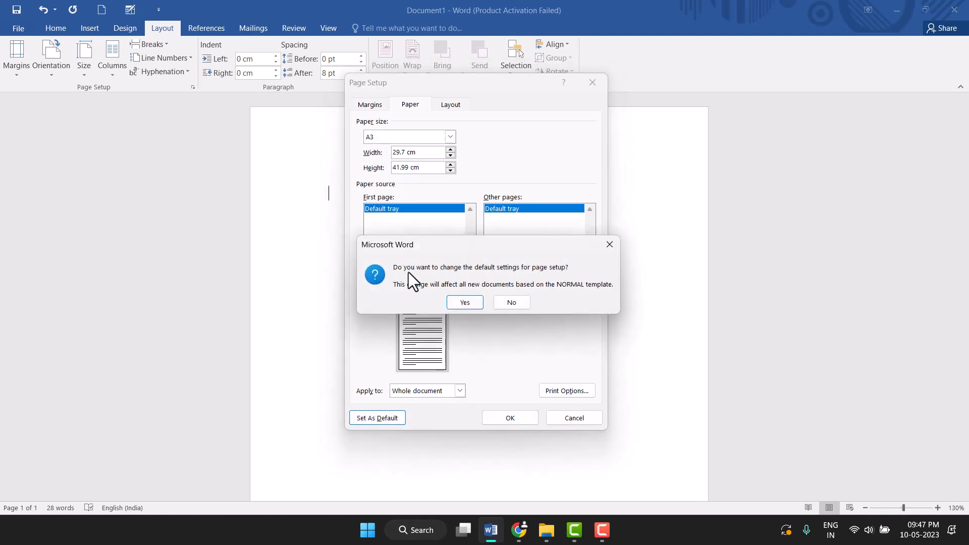
{"action": "mouse_move", "coordinate": [442, 275]}
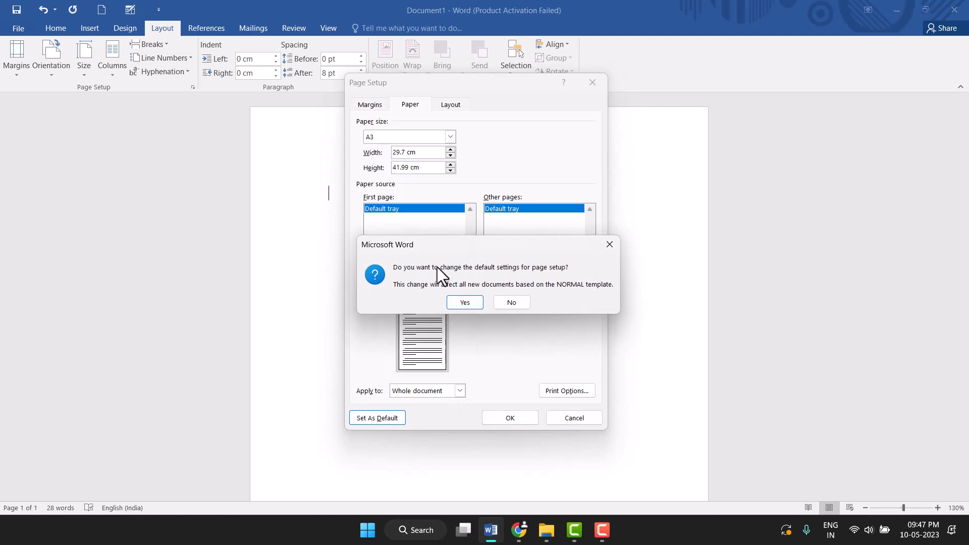
{"action": "mouse_move", "coordinate": [535, 279]}
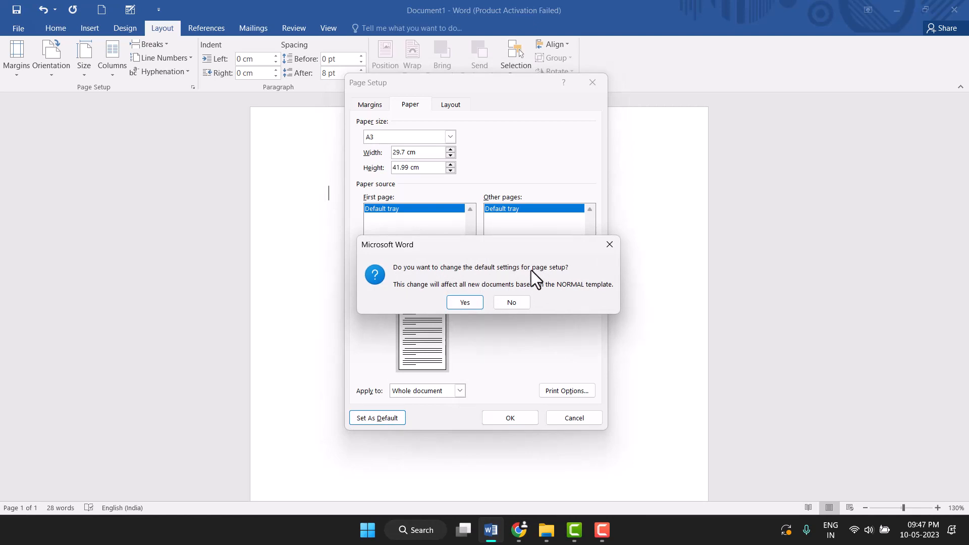
{"action": "mouse_move", "coordinate": [549, 282]}
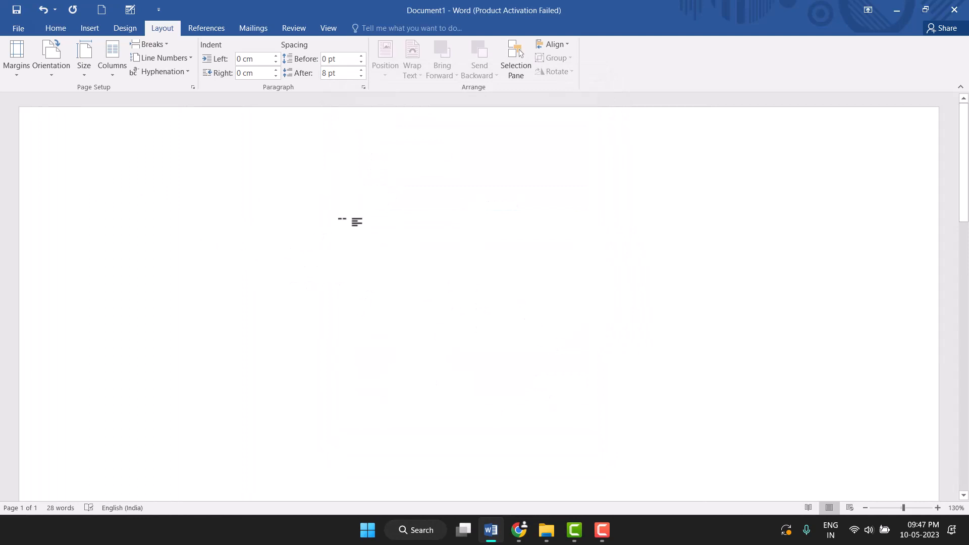
{"action": "mouse_move", "coordinate": [449, 301]}
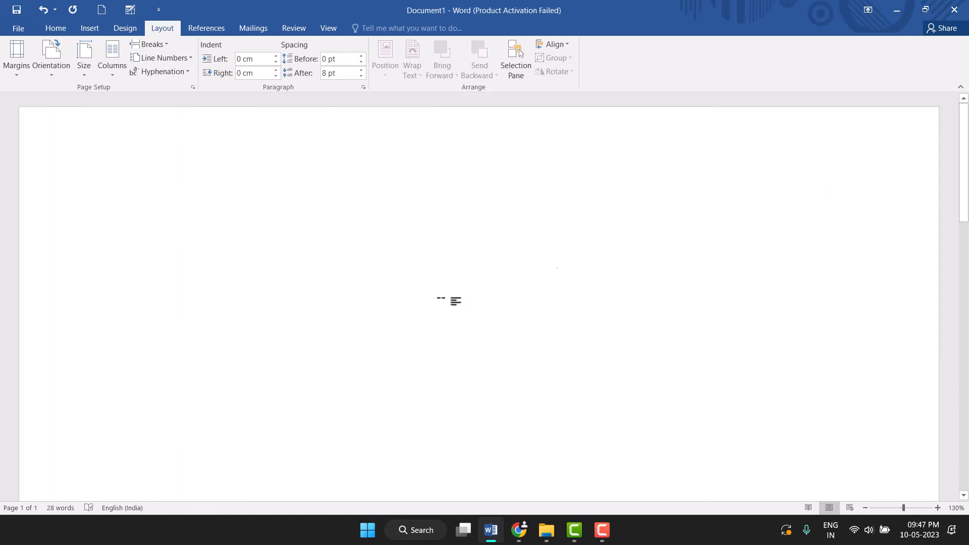
{"action": "mouse_move", "coordinate": [170, 155]}
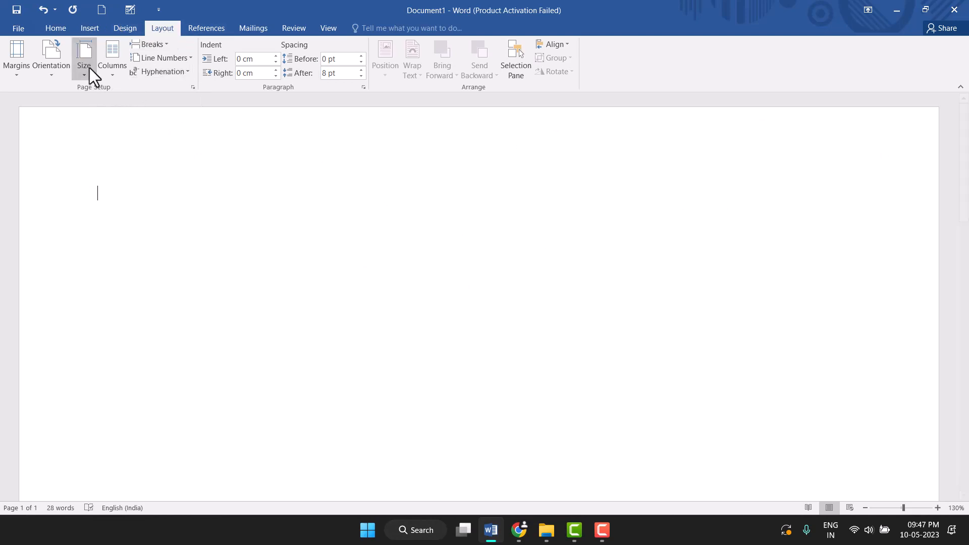
- Reopen Page Setup via Size > More Paper Sizes and reselect A3 paper
{"action": "left_click", "coordinate": [84, 55]}
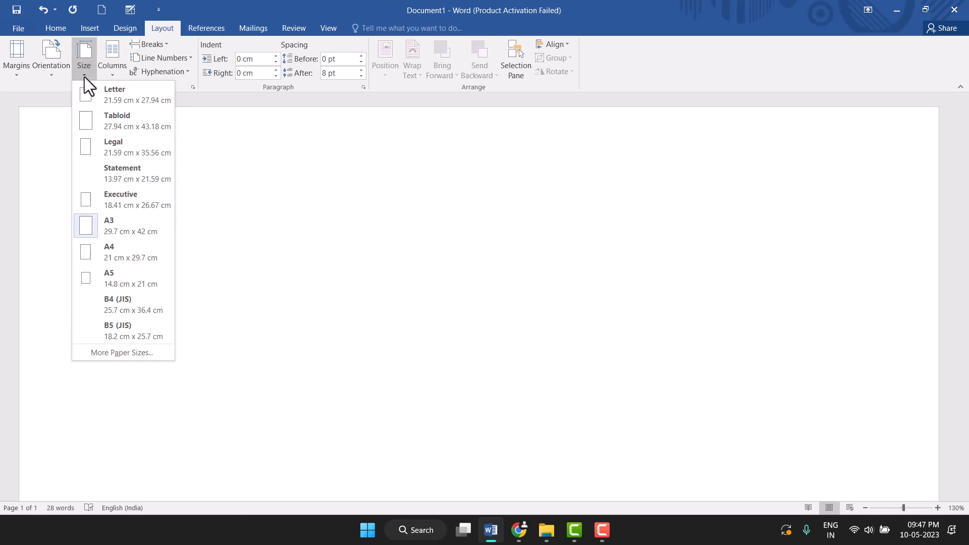
{"action": "mouse_move", "coordinate": [122, 352]}
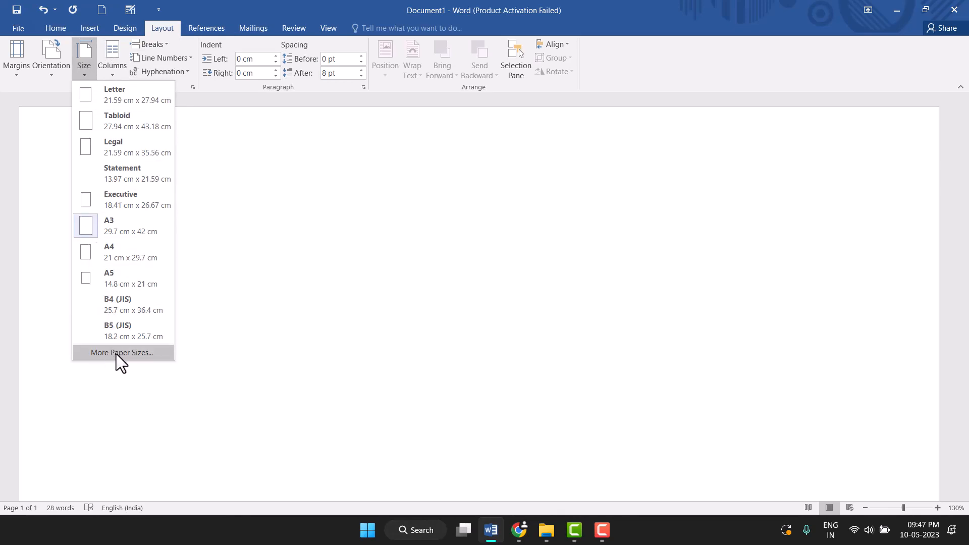
{"action": "left_click", "coordinate": [121, 353]}
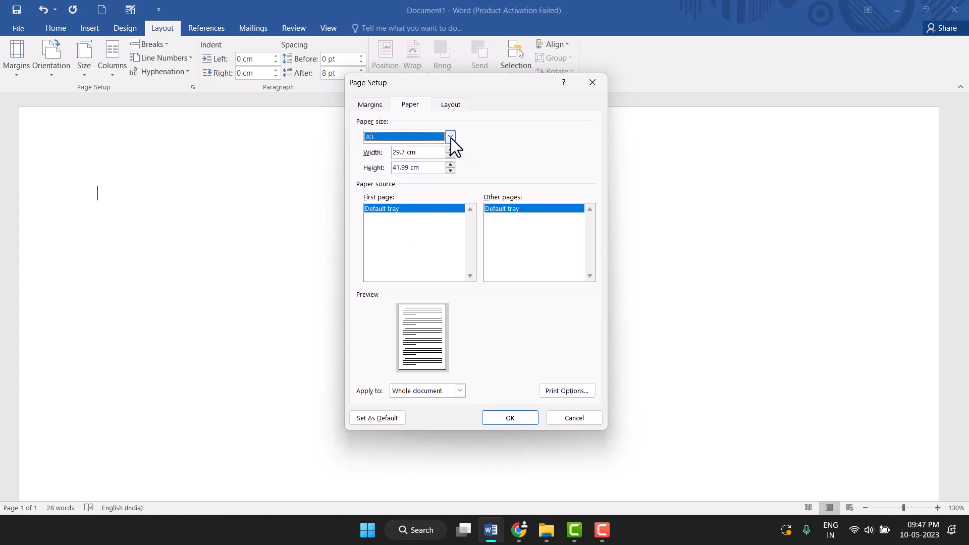
{"action": "left_click", "coordinate": [449, 137]}
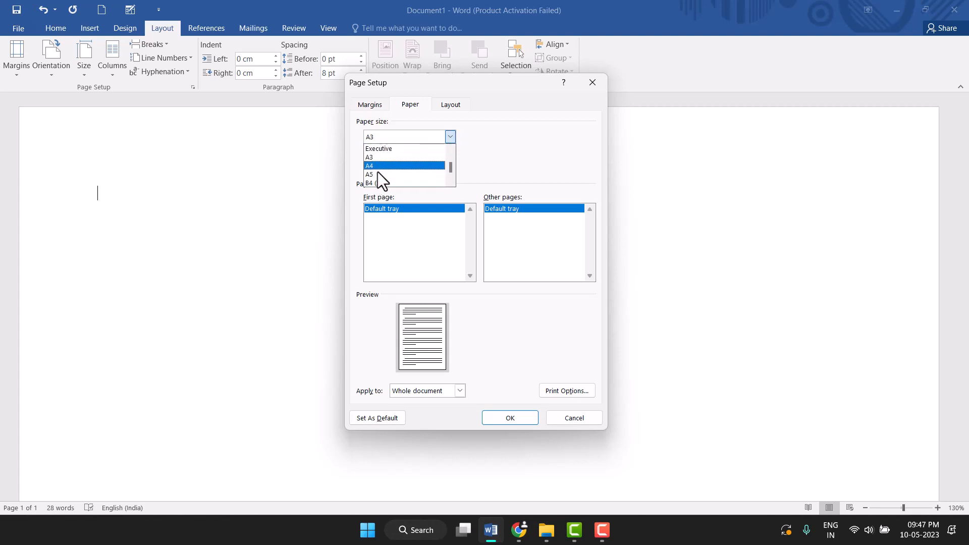
{"action": "mouse_move", "coordinate": [377, 157]}
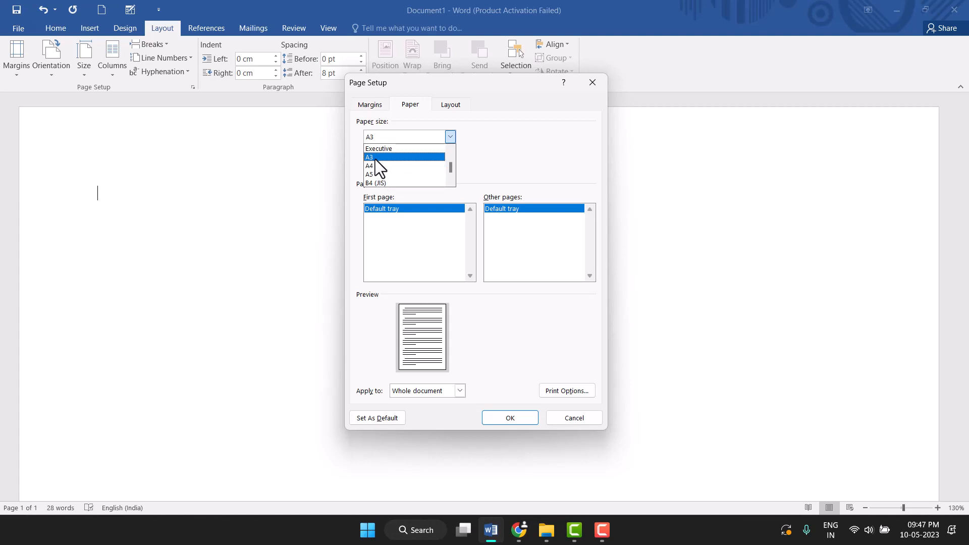
{"action": "left_click", "coordinate": [369, 156]}
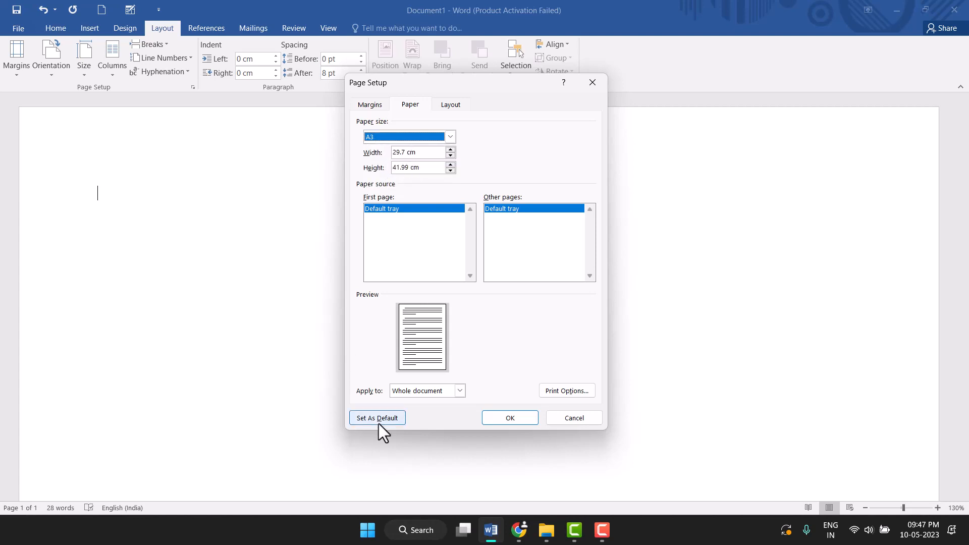
- Set A3 as the default page setup and return to the blank document
{"action": "left_click", "coordinate": [377, 418]}
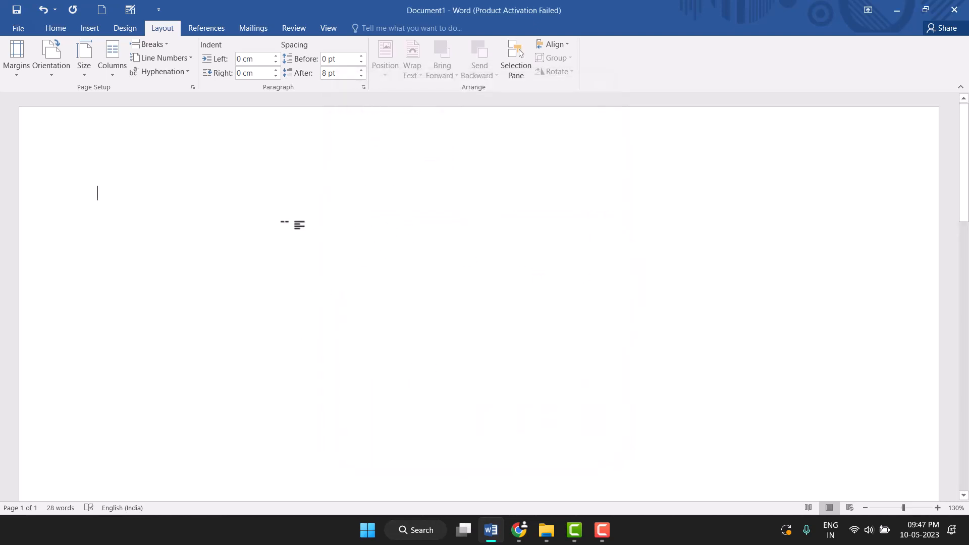
{"action": "mouse_move", "coordinate": [232, 275]}
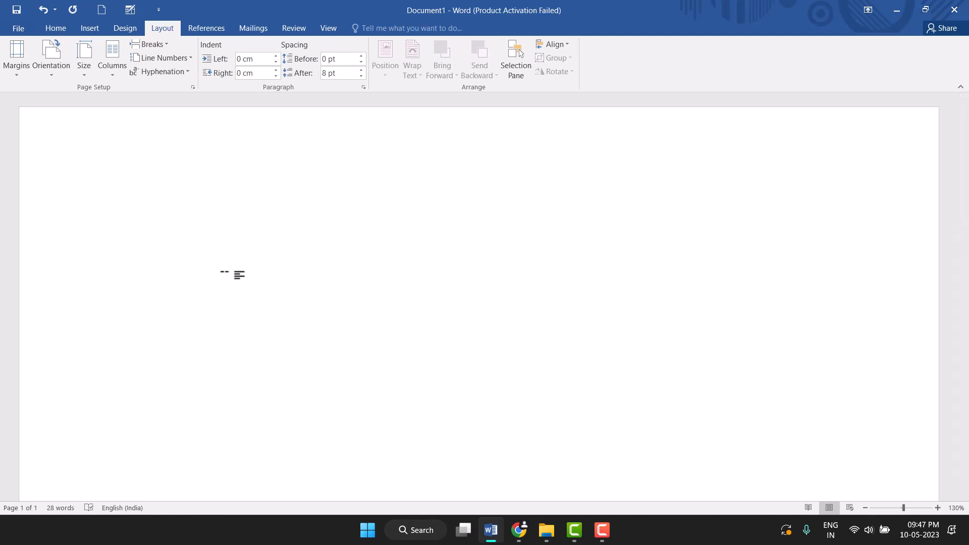
{"action": "left_click", "coordinate": [96, 193]}
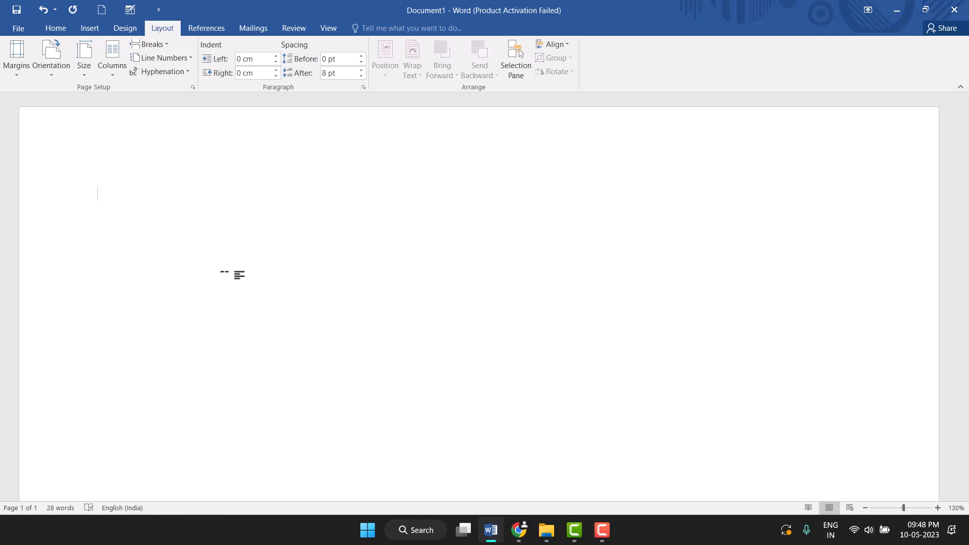